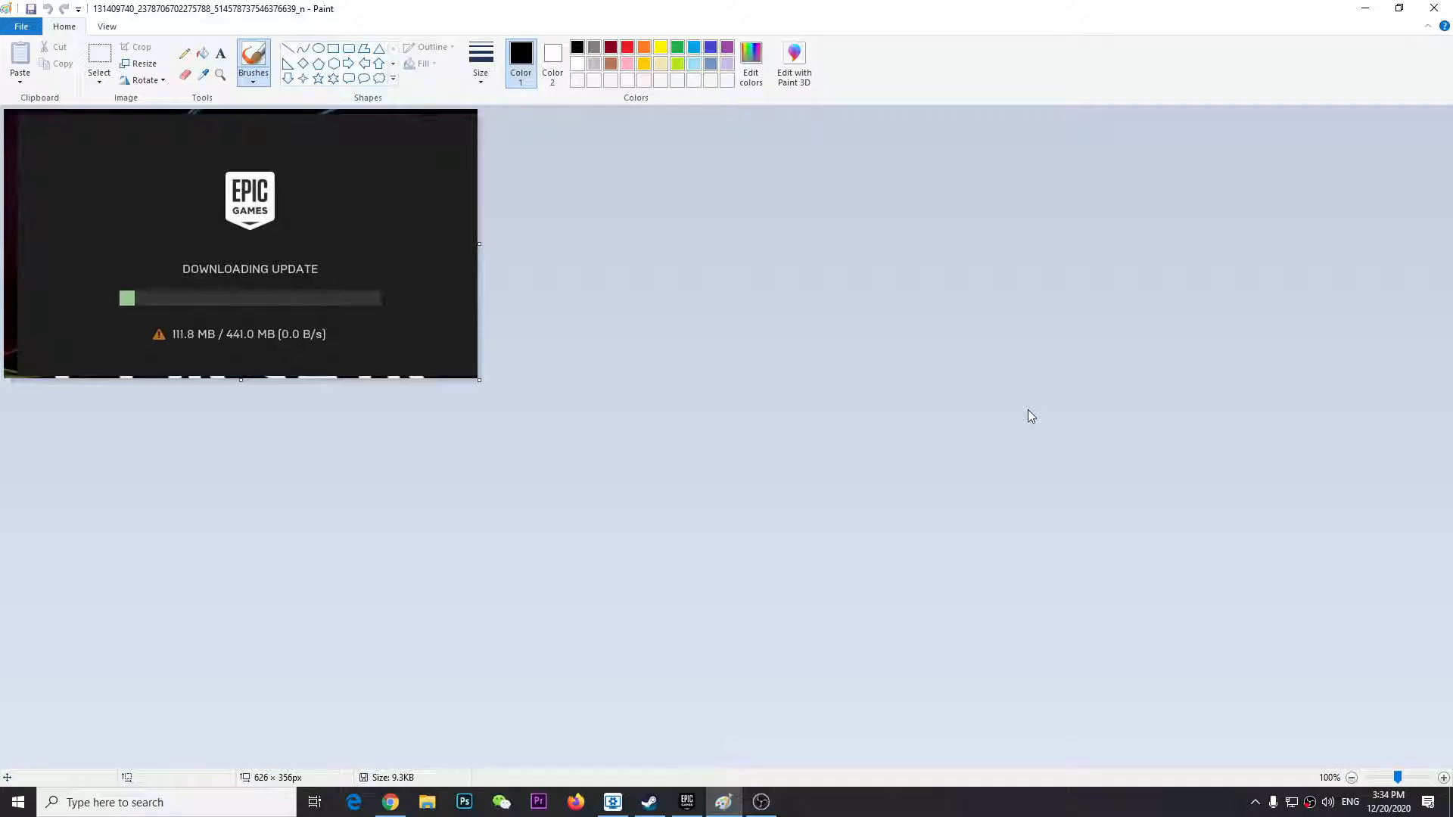
pyautogui.moveTo(505, 445)
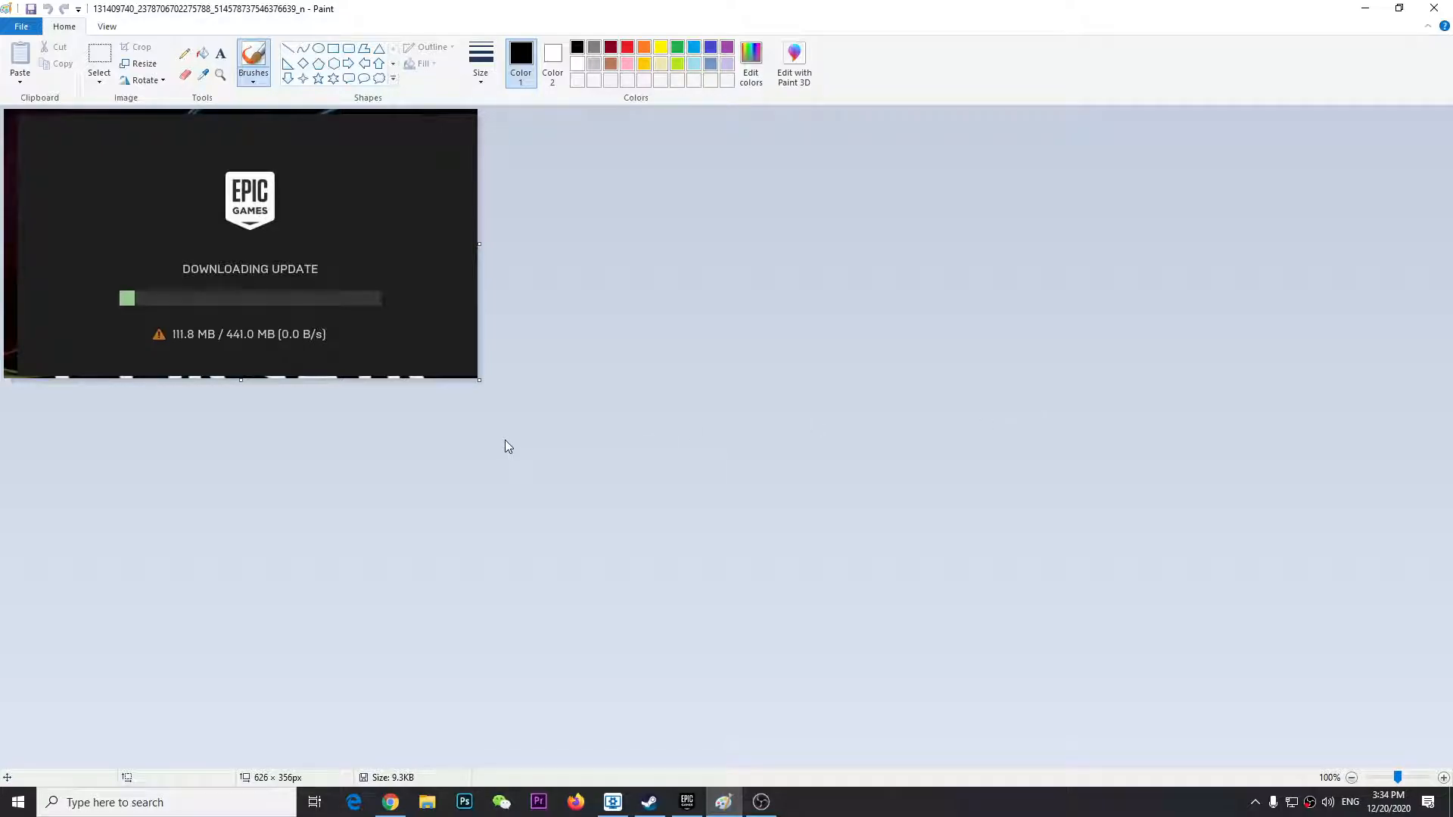
pyautogui.moveTo(1118, 230)
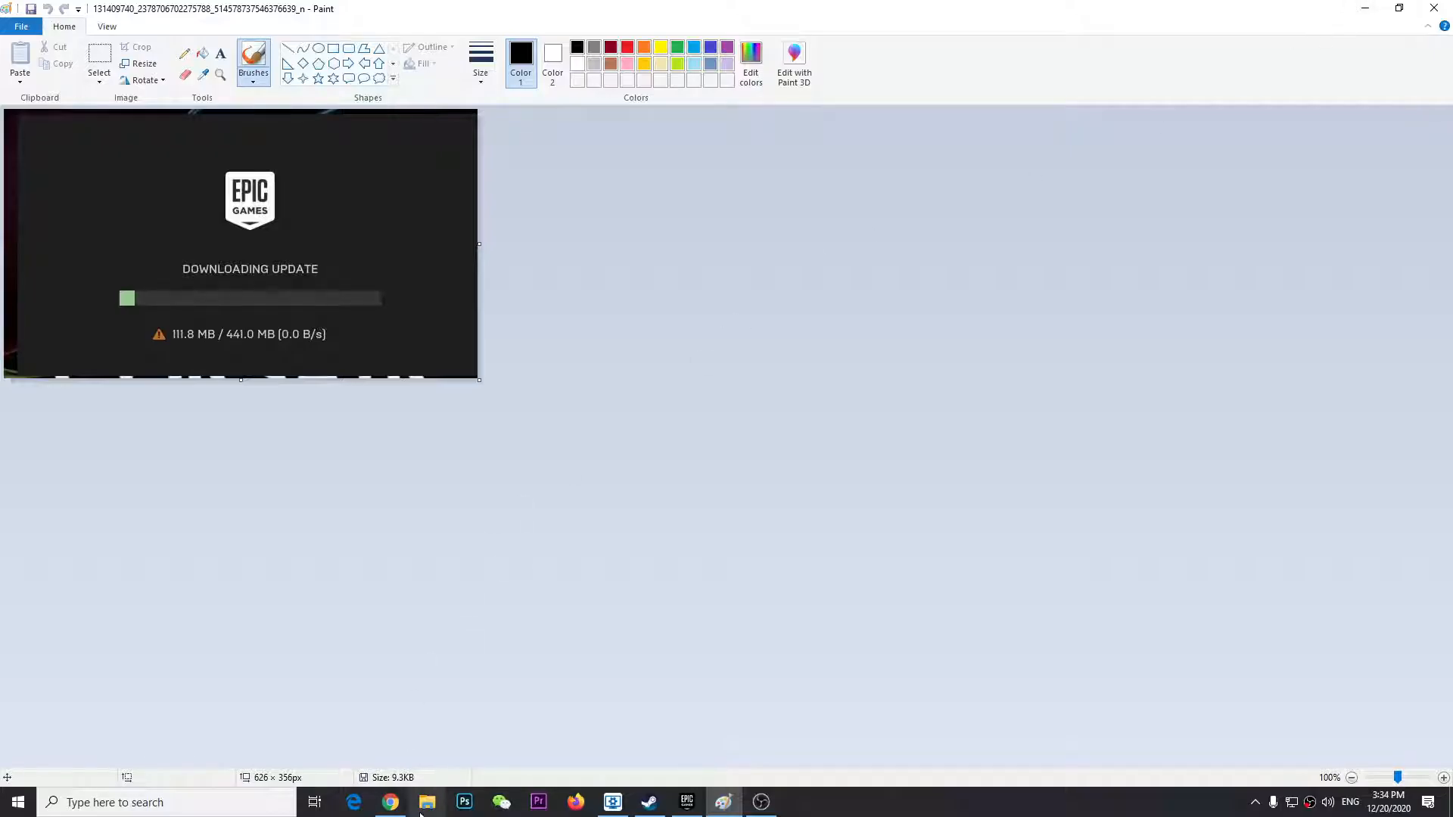
# Show This PC's drives, including Games Only (E:), to check its free space
pyautogui.click(426, 802)
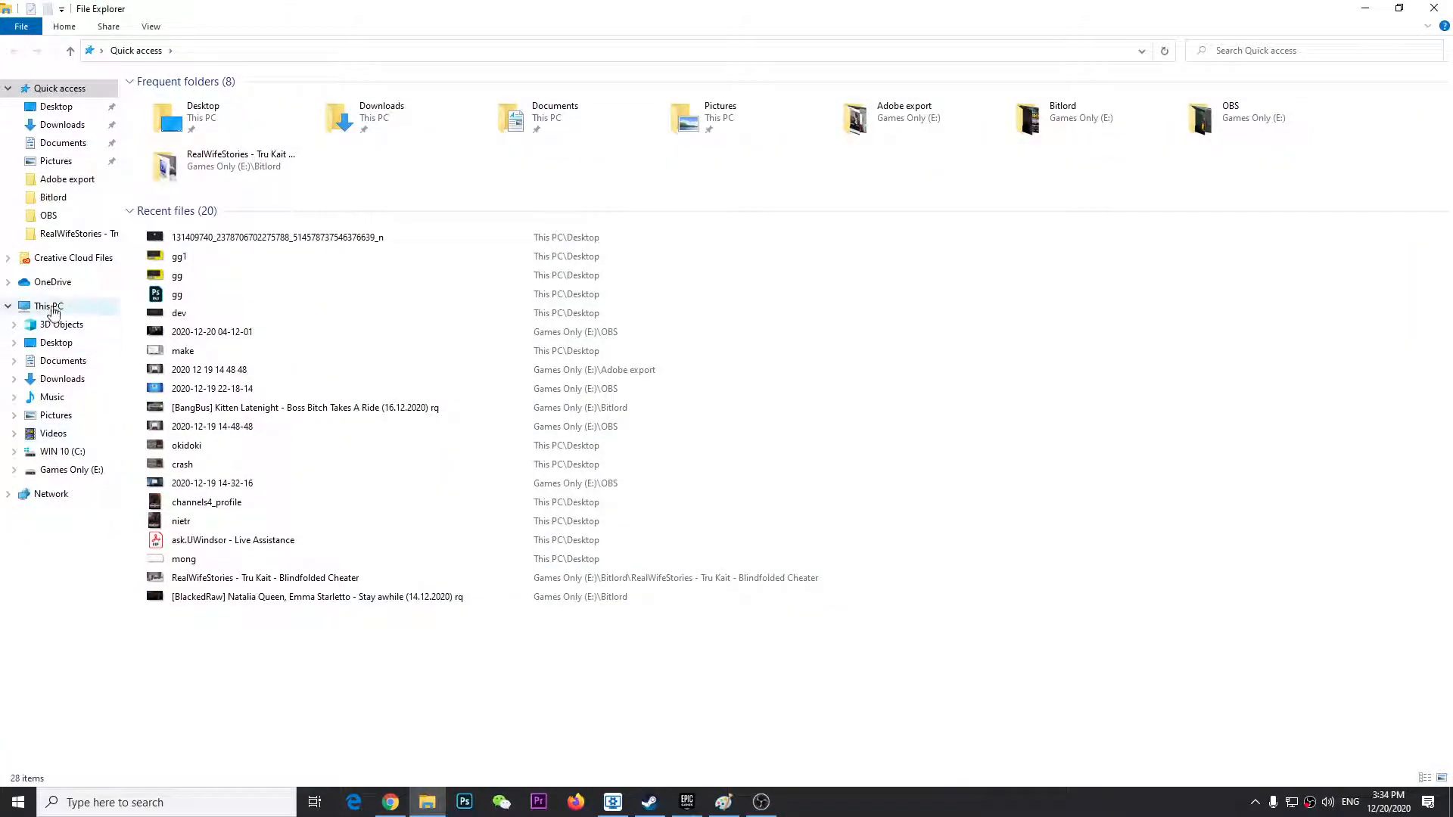
pyautogui.click(48, 306)
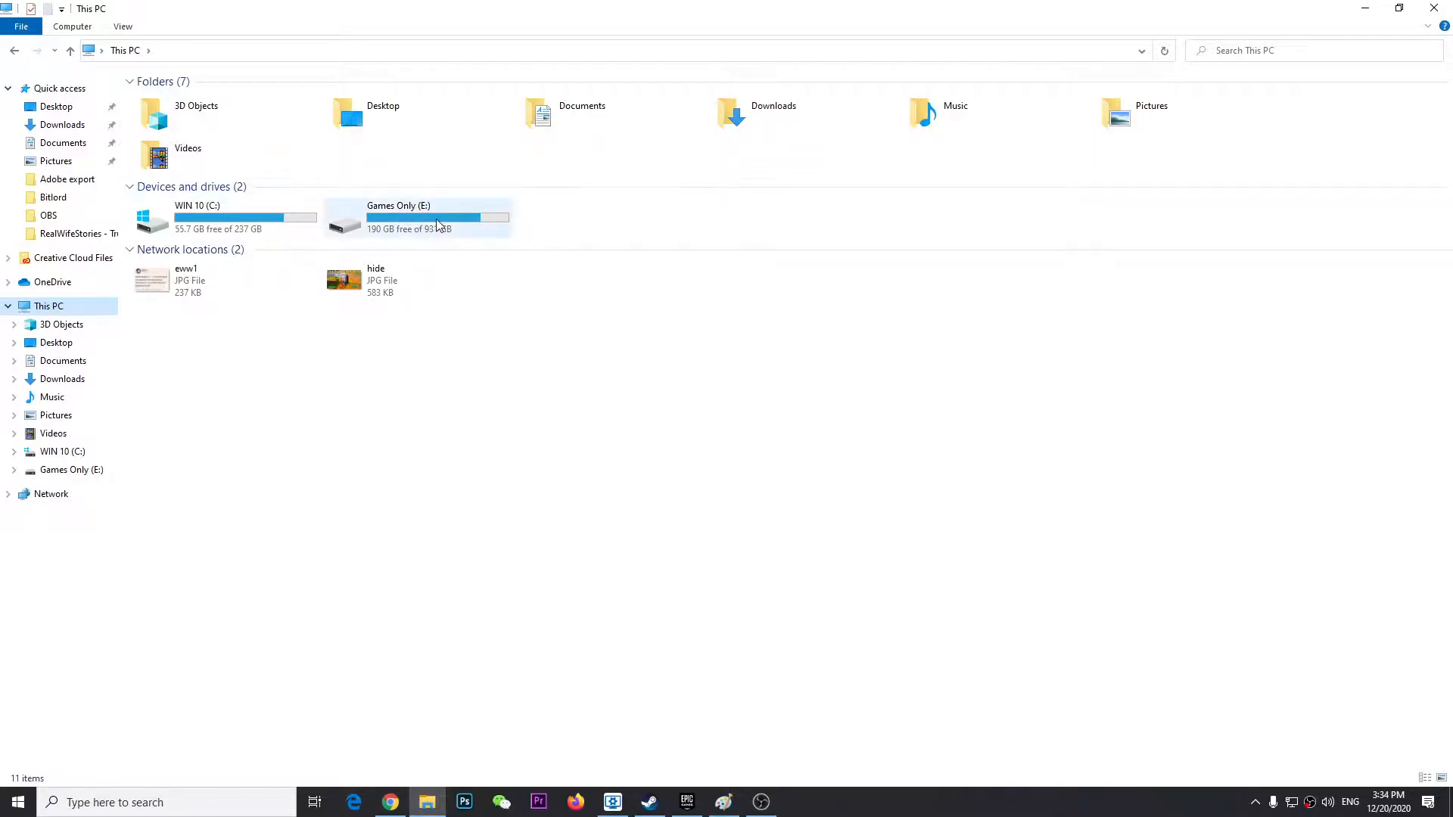
pyautogui.moveTo(436, 225)
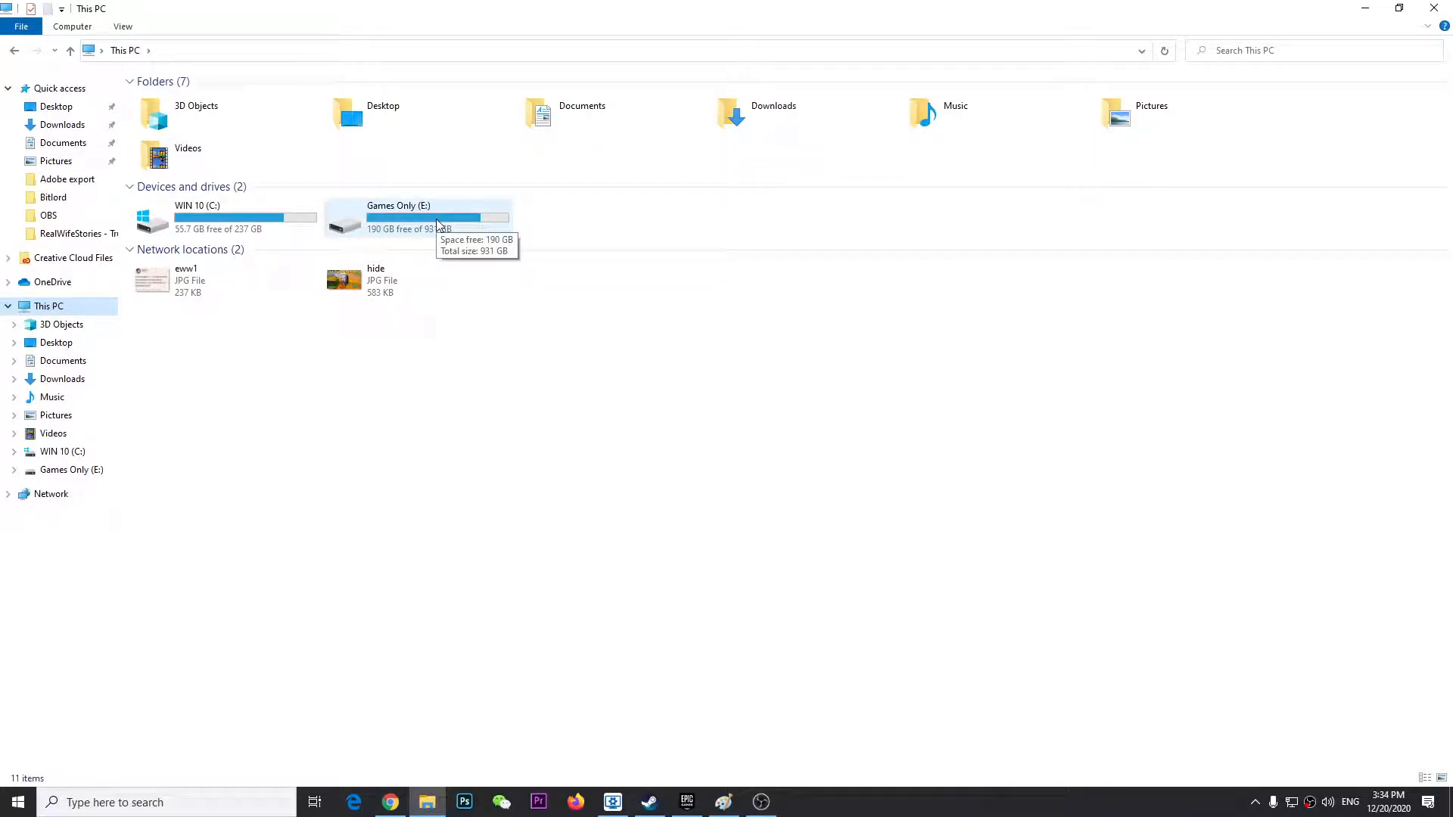
pyautogui.moveTo(1366, 8)
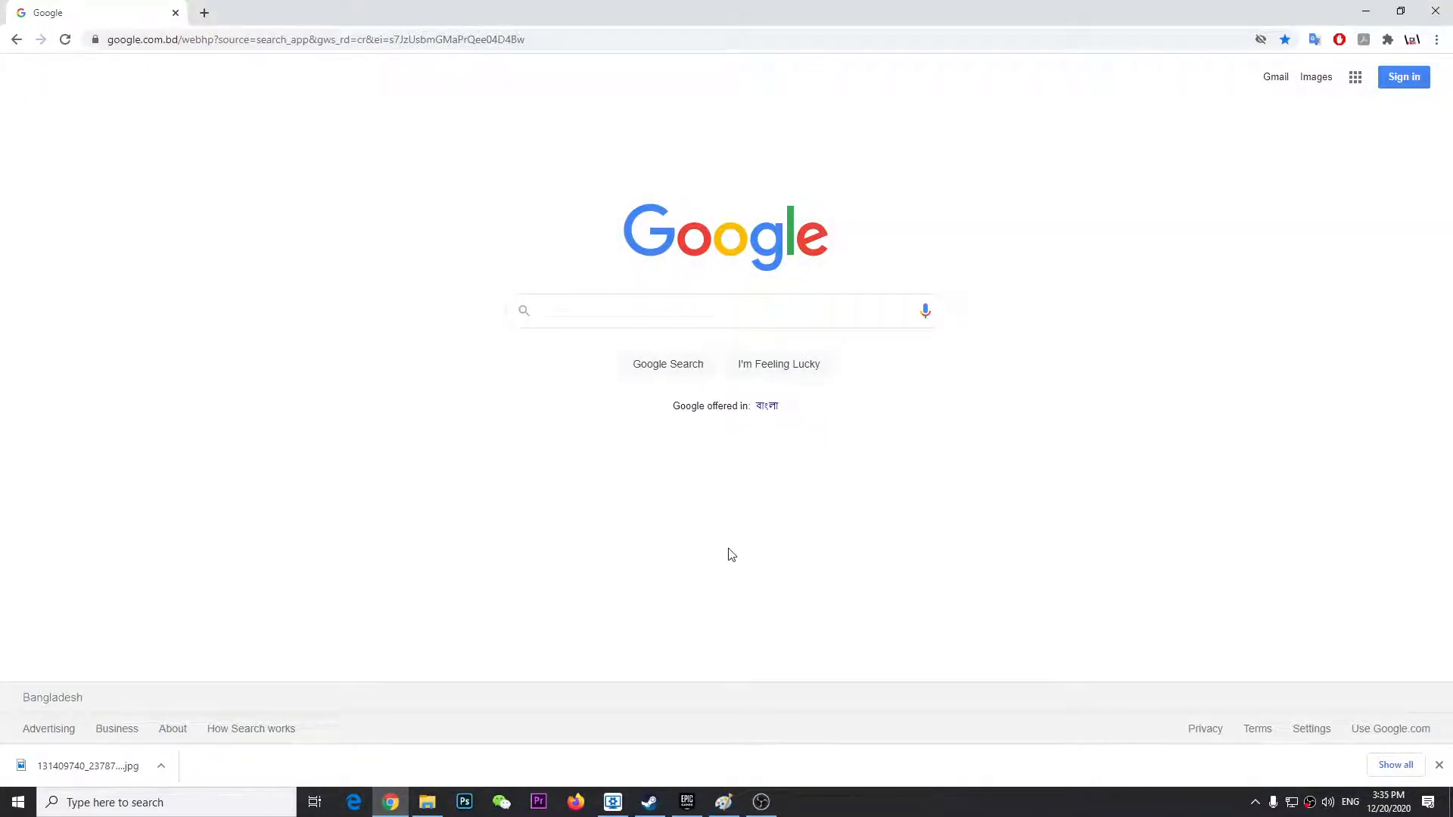
# Search Google for psiphon and reach the psiphon3.com download page
pyautogui.write('p')
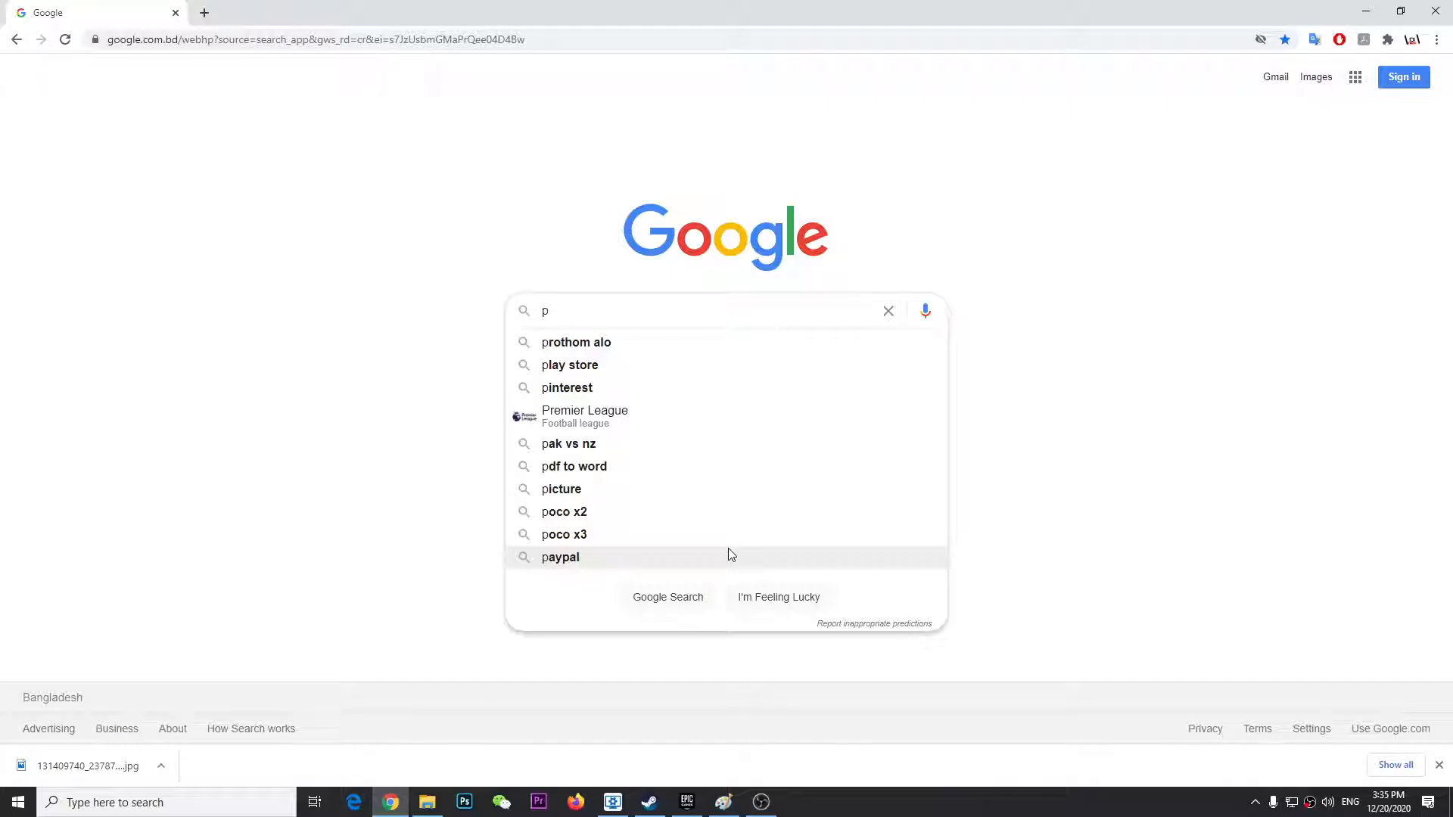
pyautogui.write('siphone')
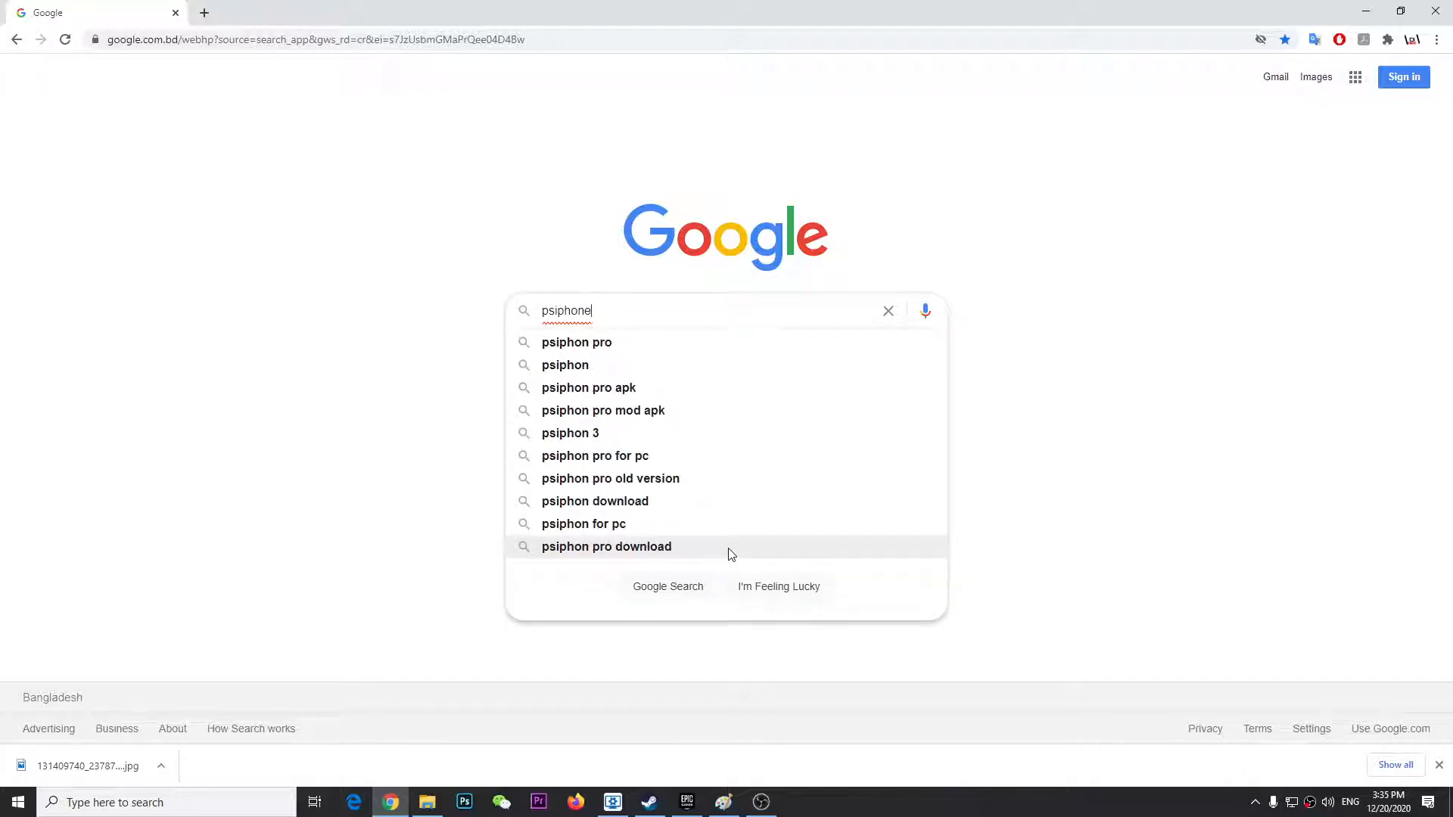
pyautogui.press('Enter')
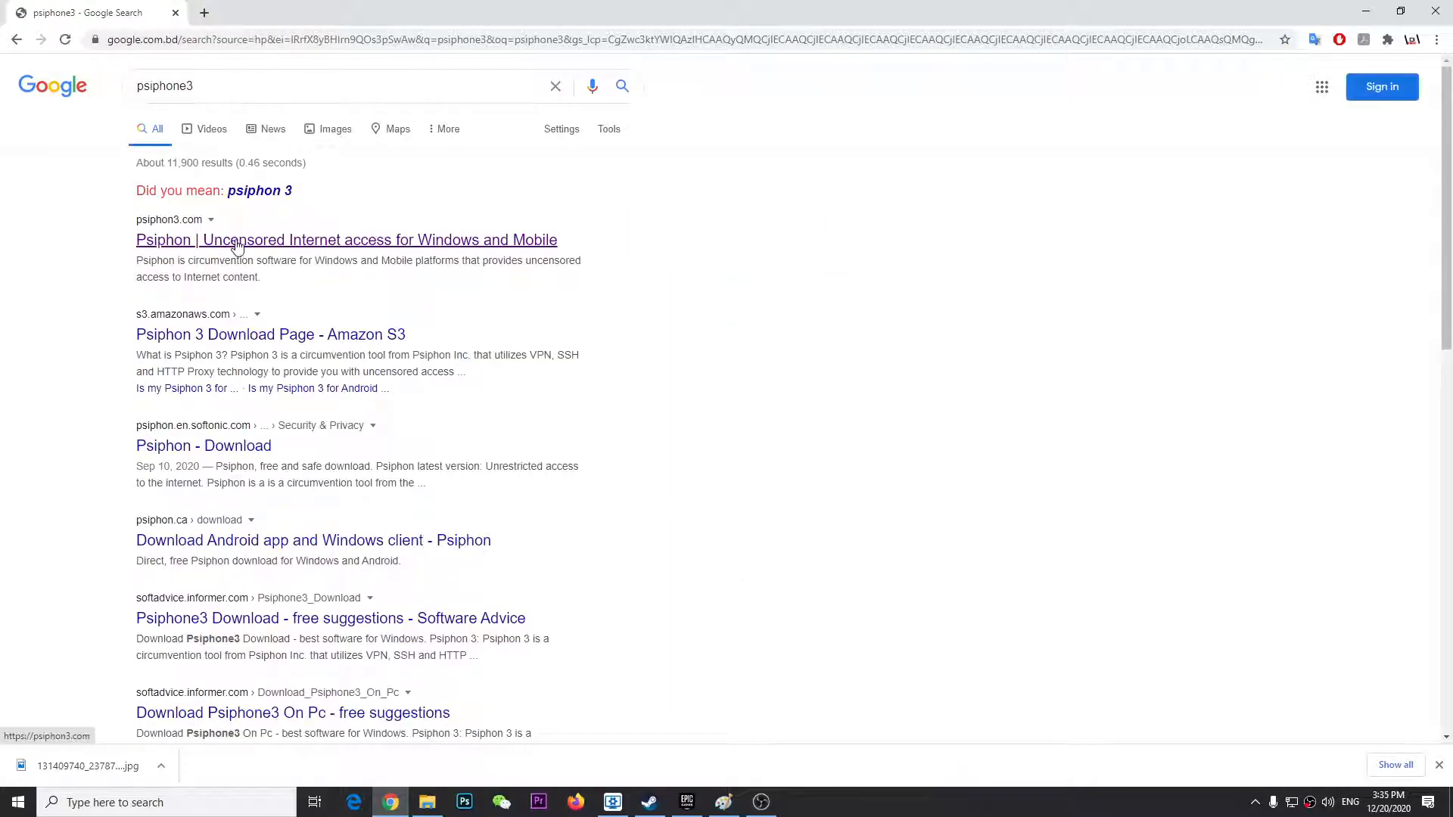
pyautogui.click(346, 240)
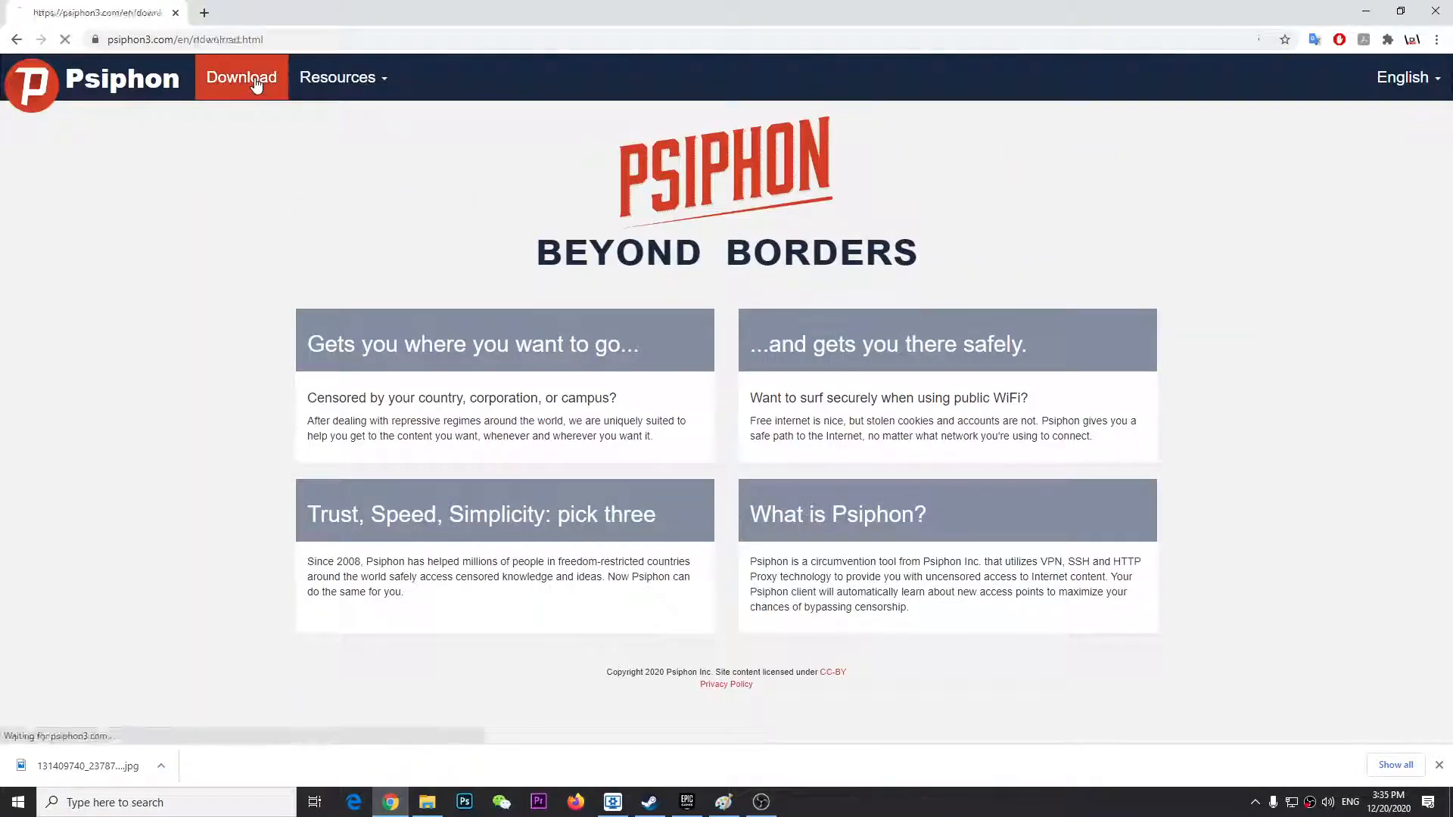
pyautogui.click(241, 77)
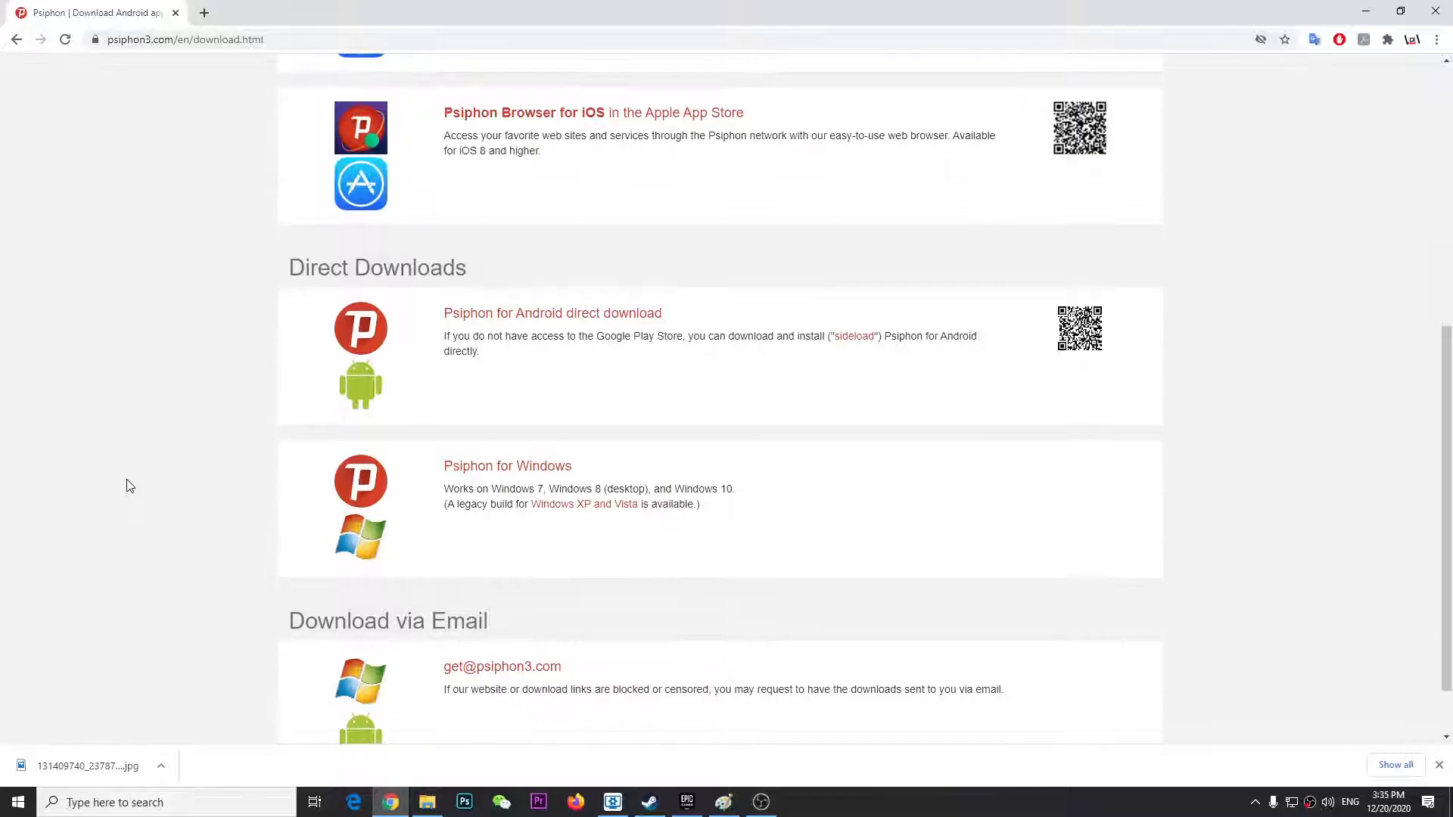
# Download the Psiphon for Windows installer (psiphon3 (3).exe) and launch it
pyautogui.click(507, 465)
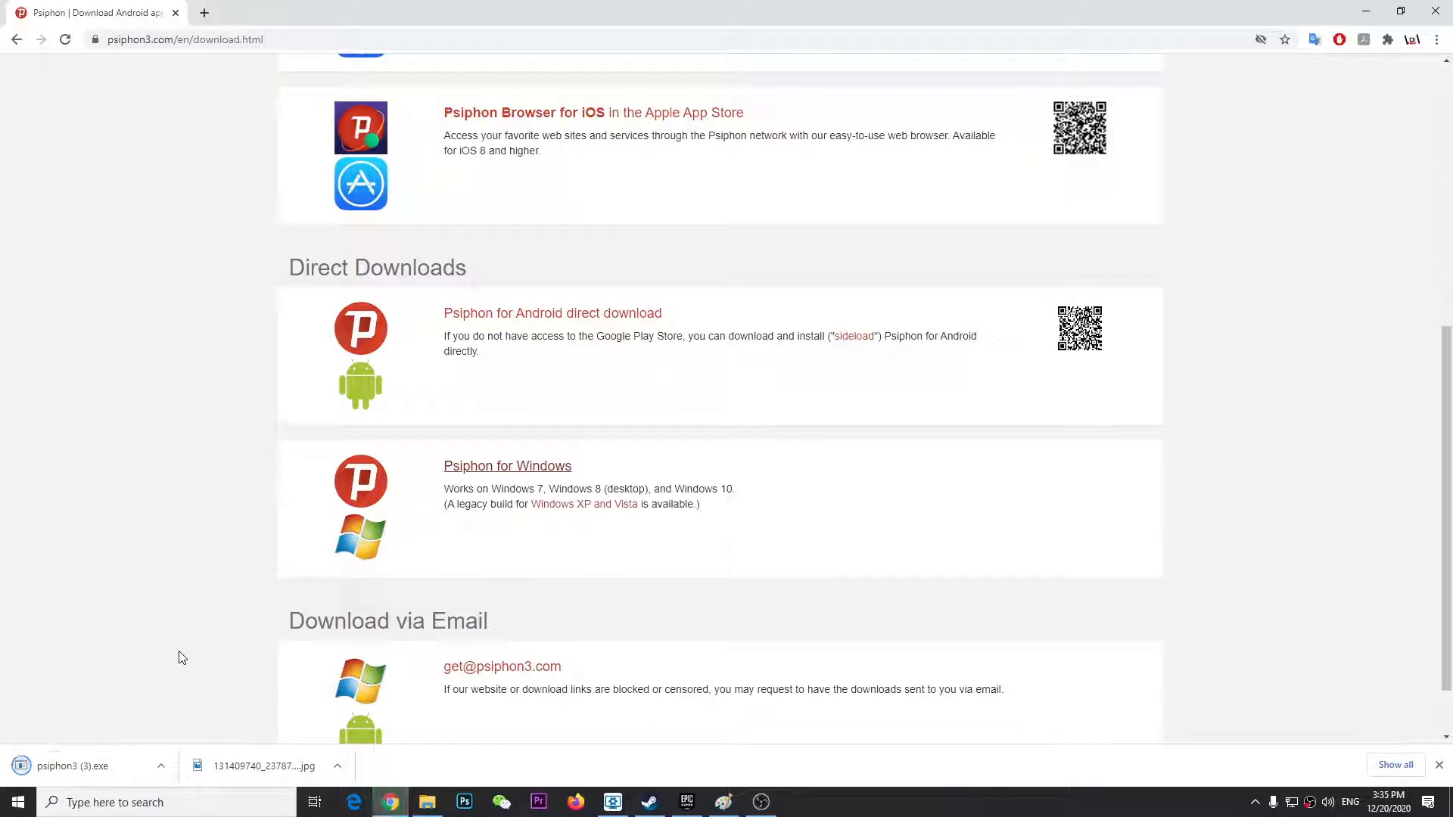
pyautogui.click(73, 766)
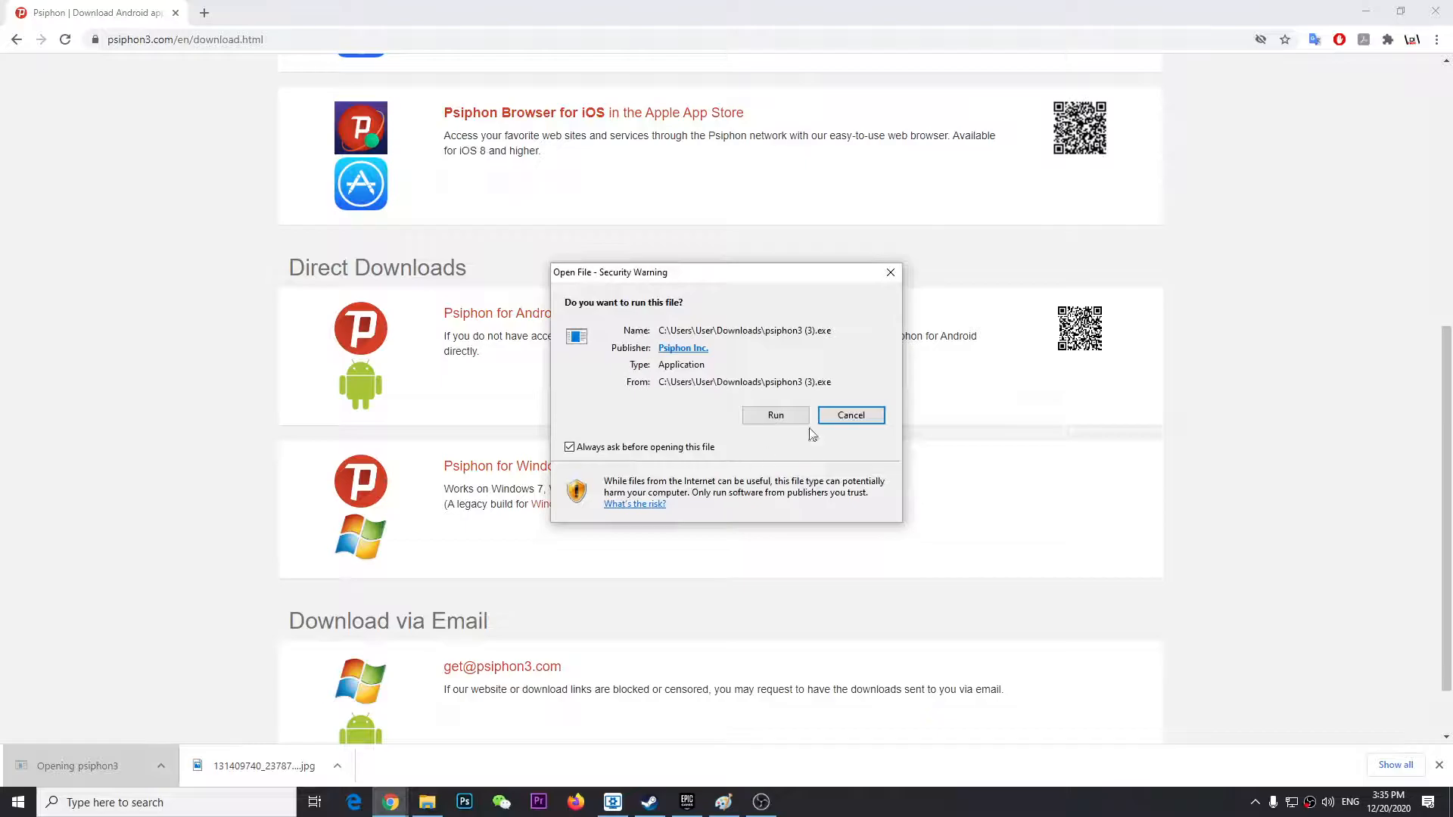
# Run the installer so Psiphon connects via Belgium, then bring up Task Manager from the taskbar
pyautogui.click(775, 415)
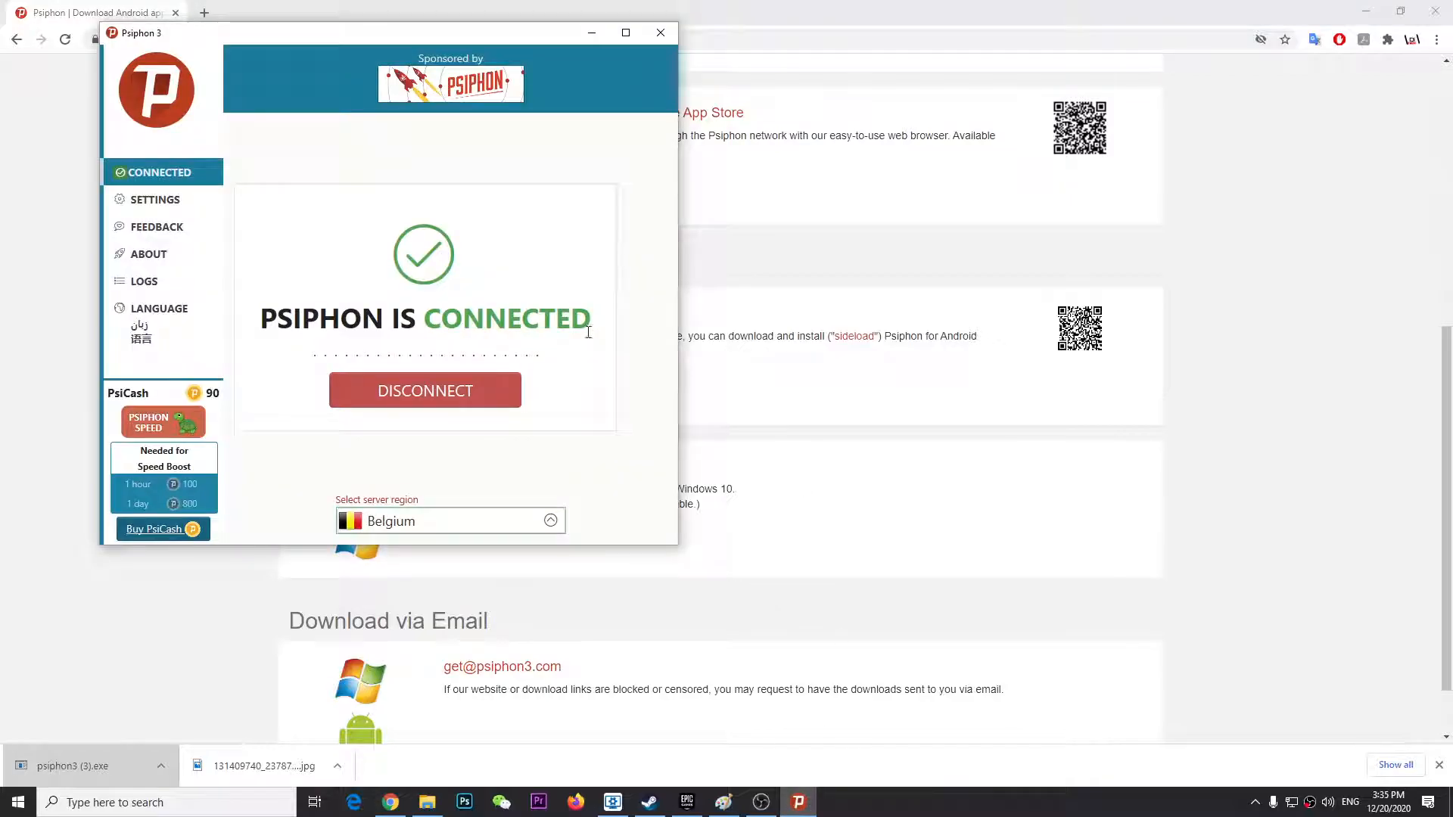
pyautogui.moveTo(758, 746)
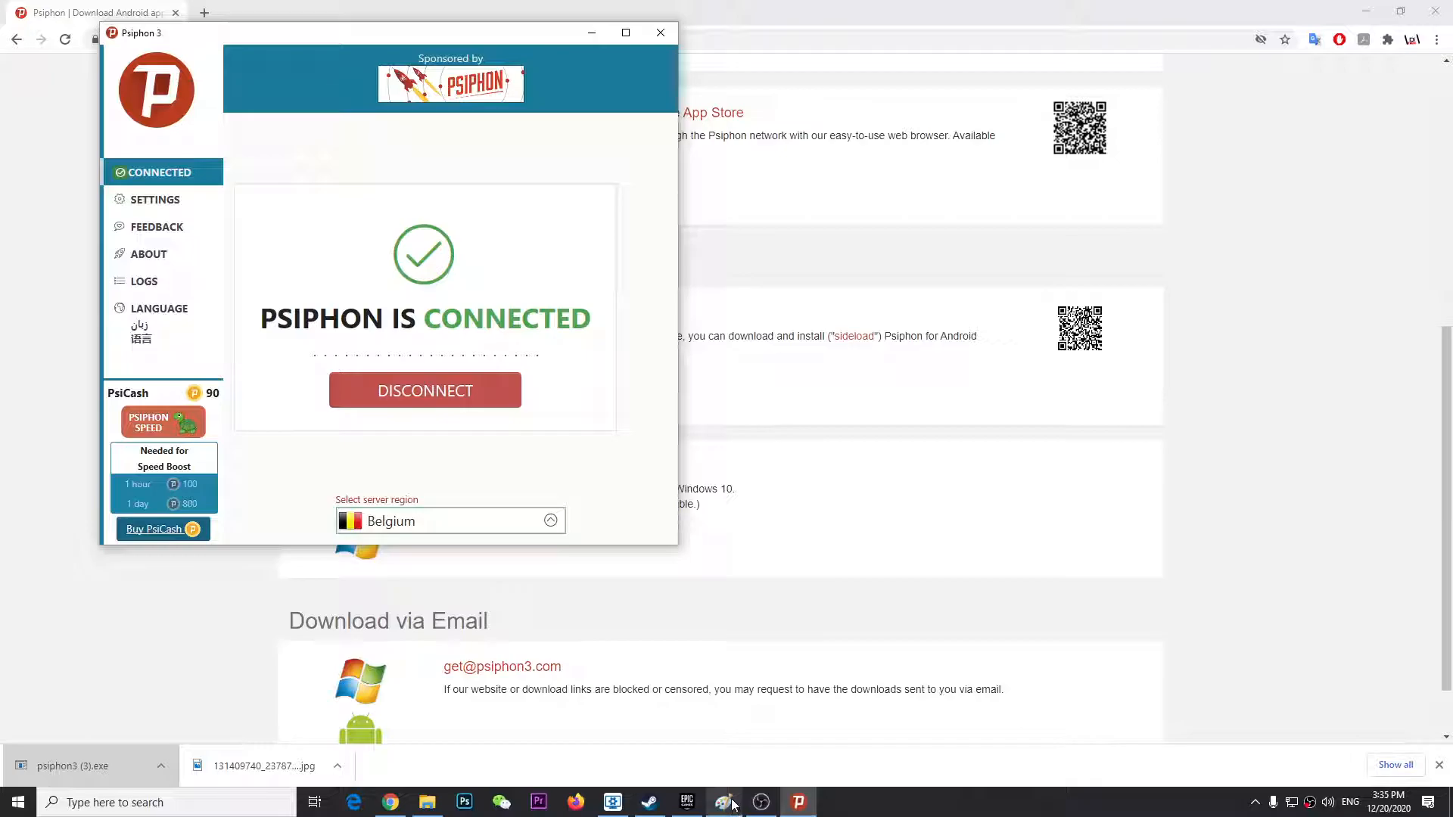
pyautogui.rightClick(1008, 802)
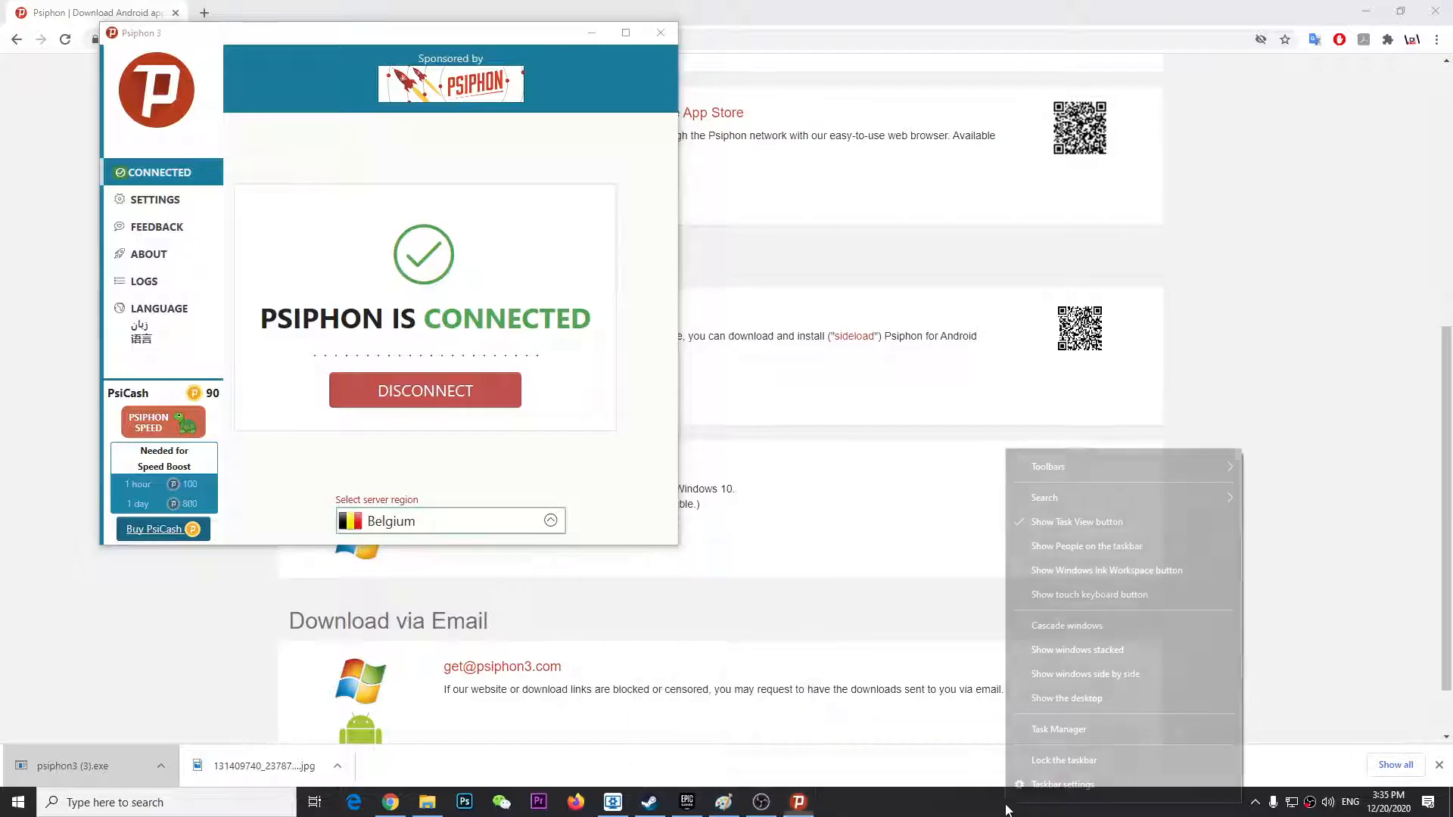
pyautogui.click(1058, 730)
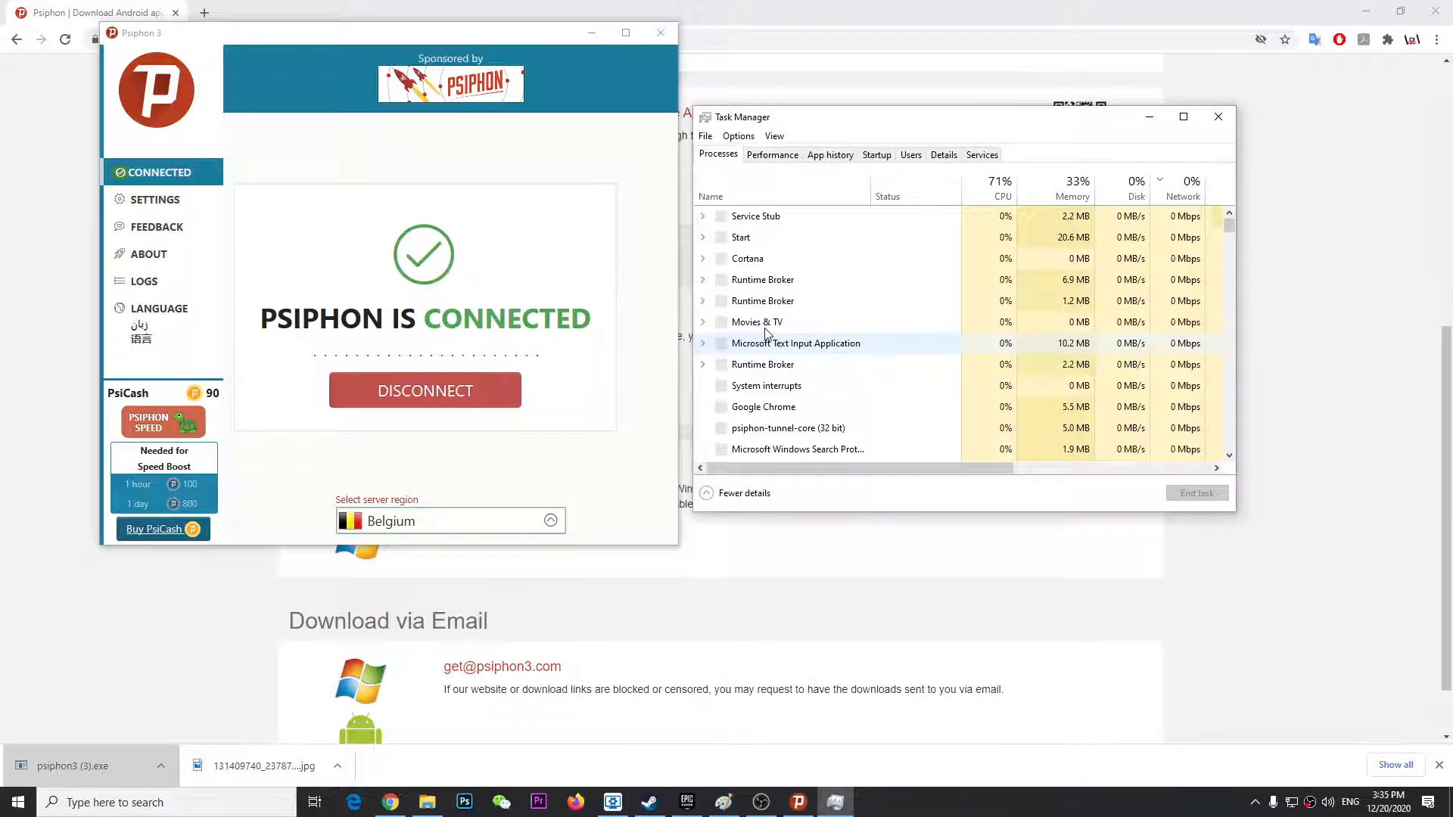